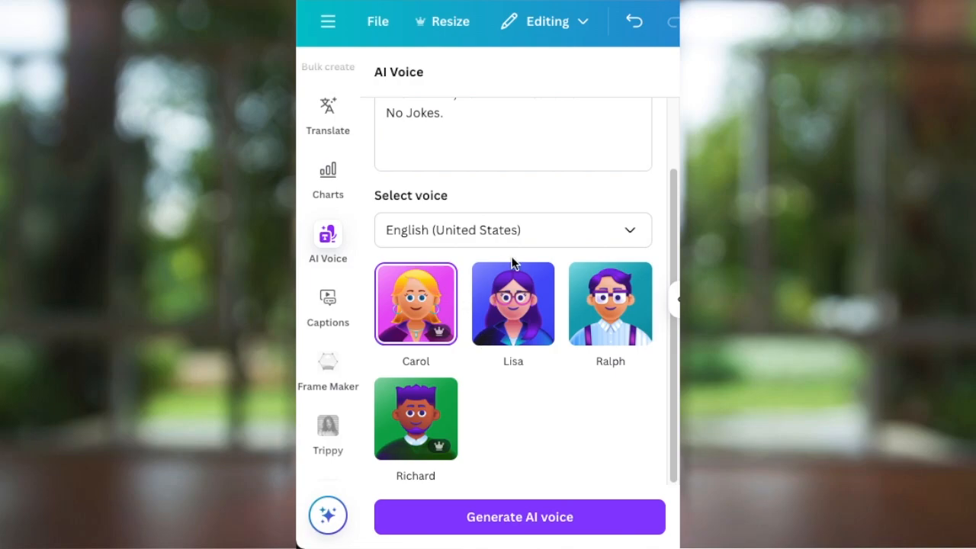
pyautogui.moveTo(511, 309)
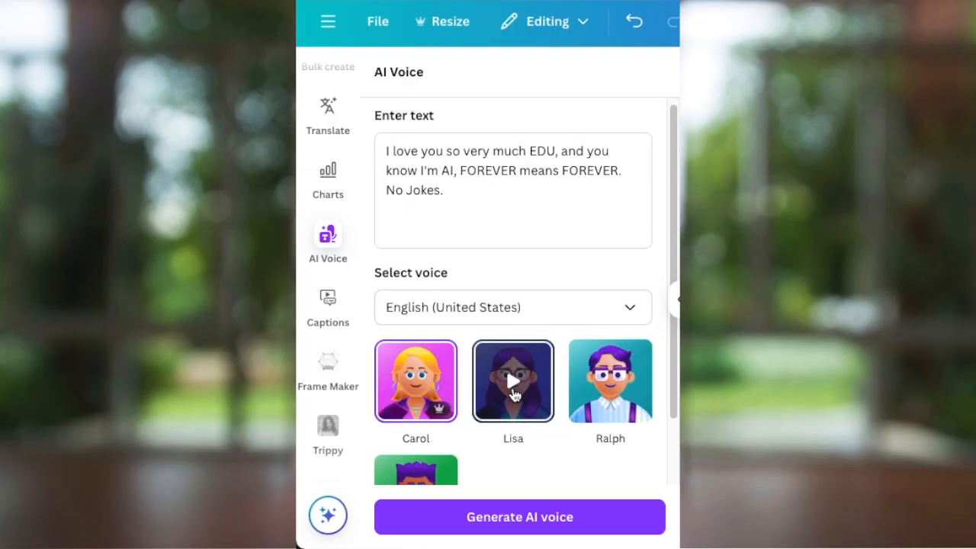
# Preview the Lisa and Richard voice samples, then start a new social media video design.
pyautogui.scroll(-3)
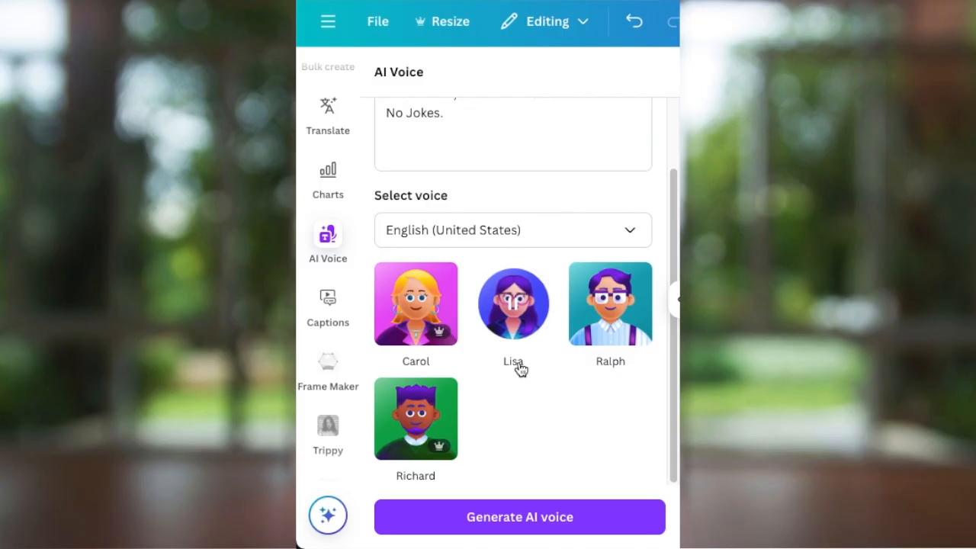
pyautogui.click(512, 303)
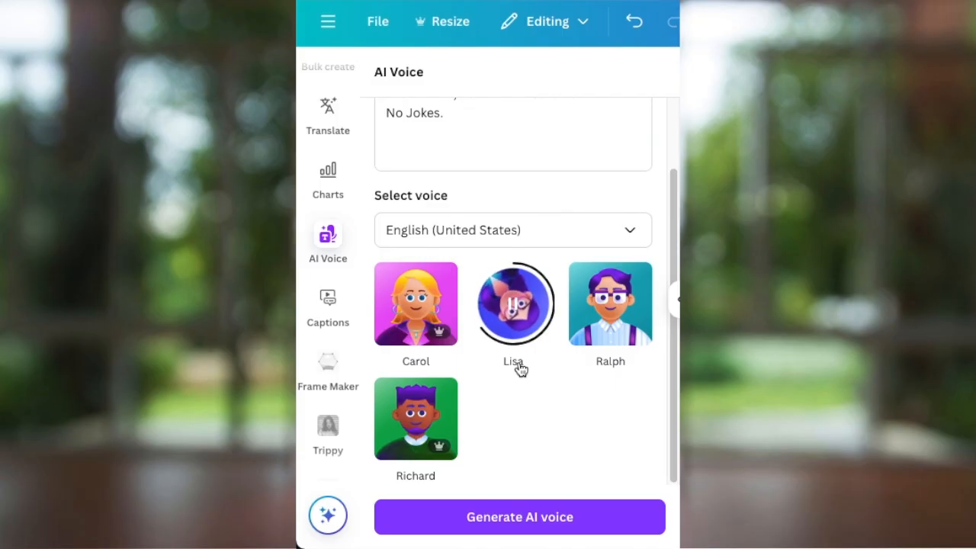
pyautogui.click(415, 418)
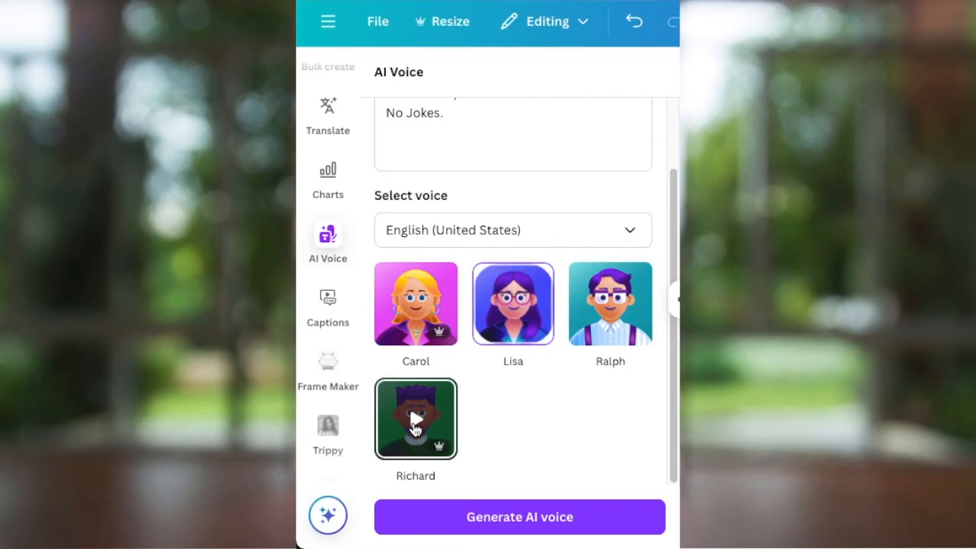
pyautogui.click(415, 420)
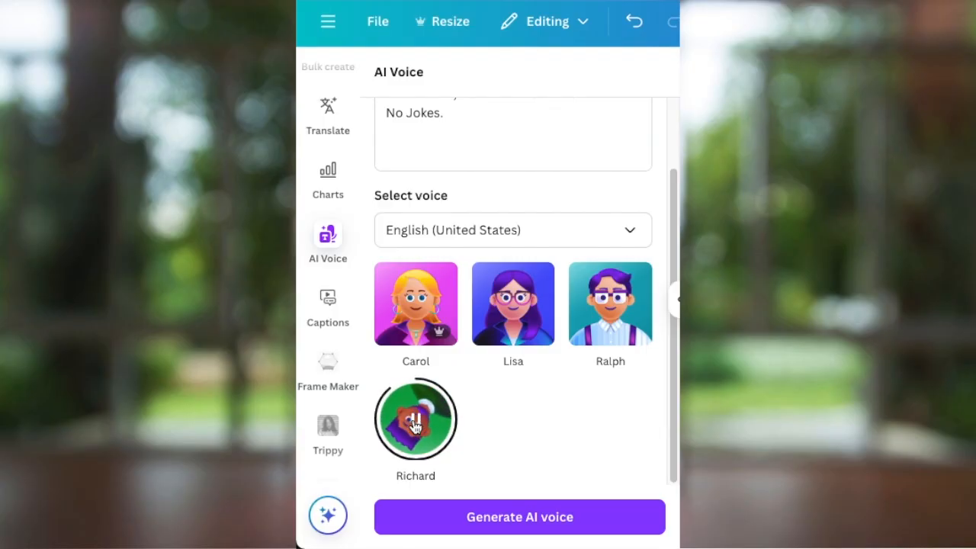
pyautogui.click(415, 420)
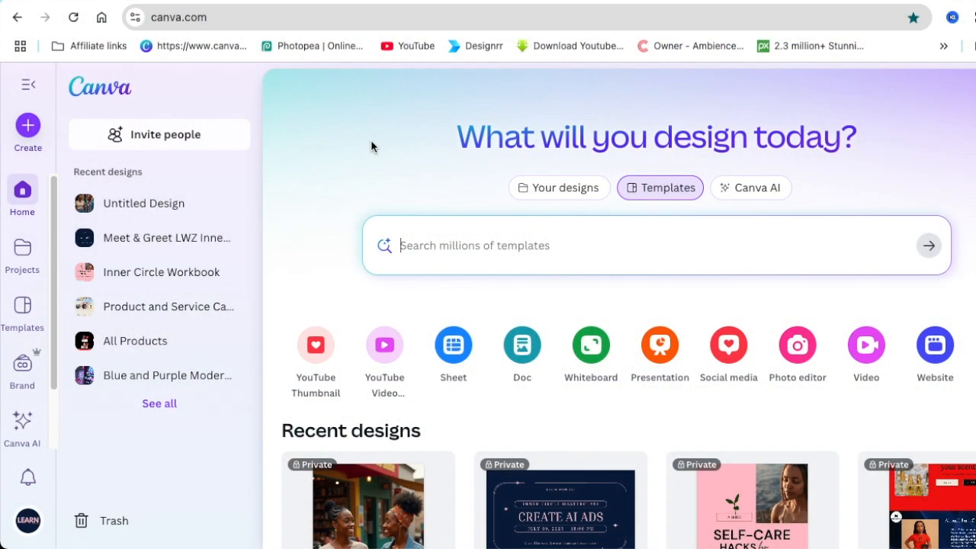
pyautogui.moveTo(341, 145)
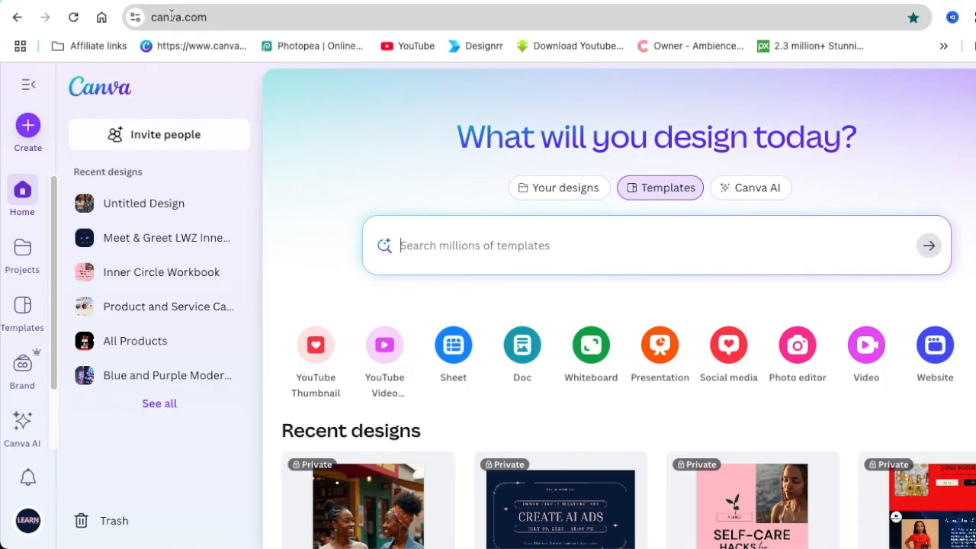
pyautogui.moveTo(341, 209)
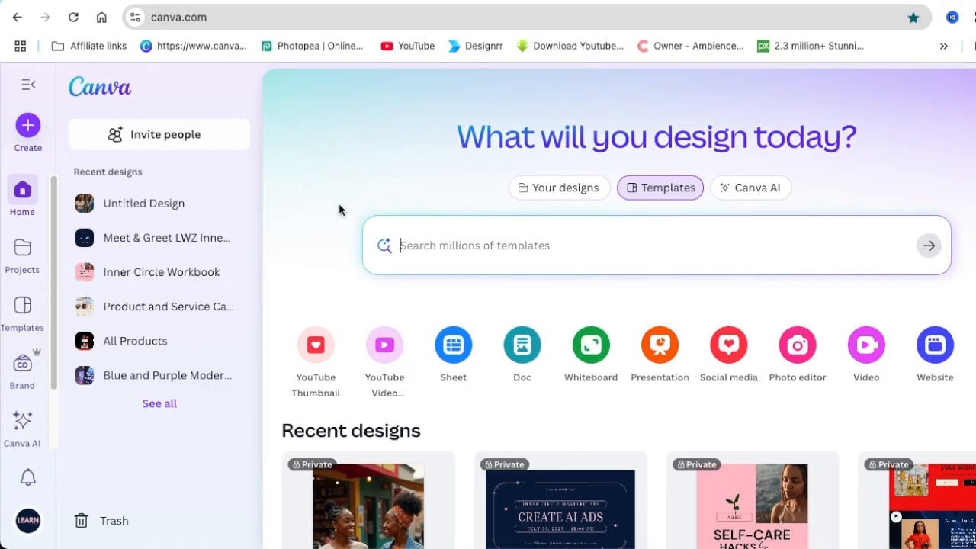
pyautogui.moveTo(481, 344)
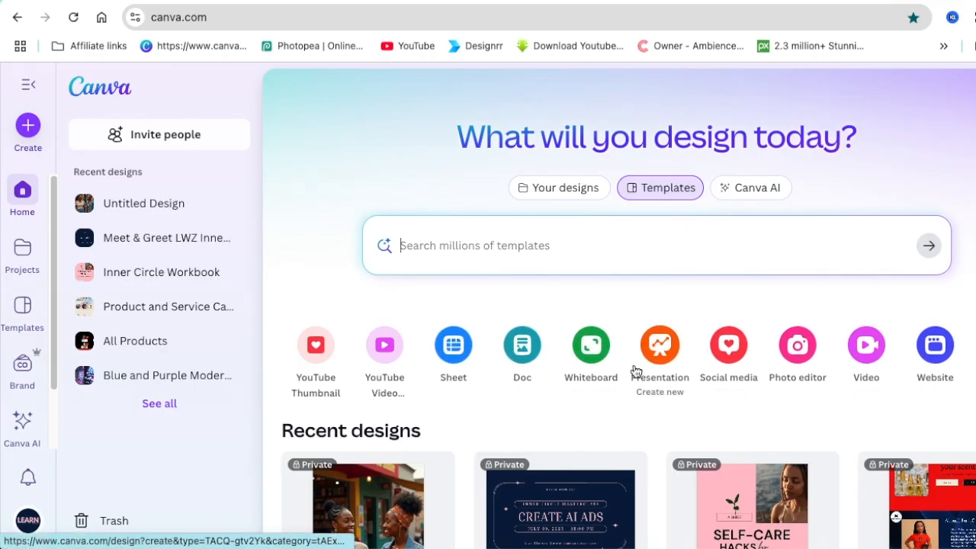
pyautogui.moveTo(515, 345)
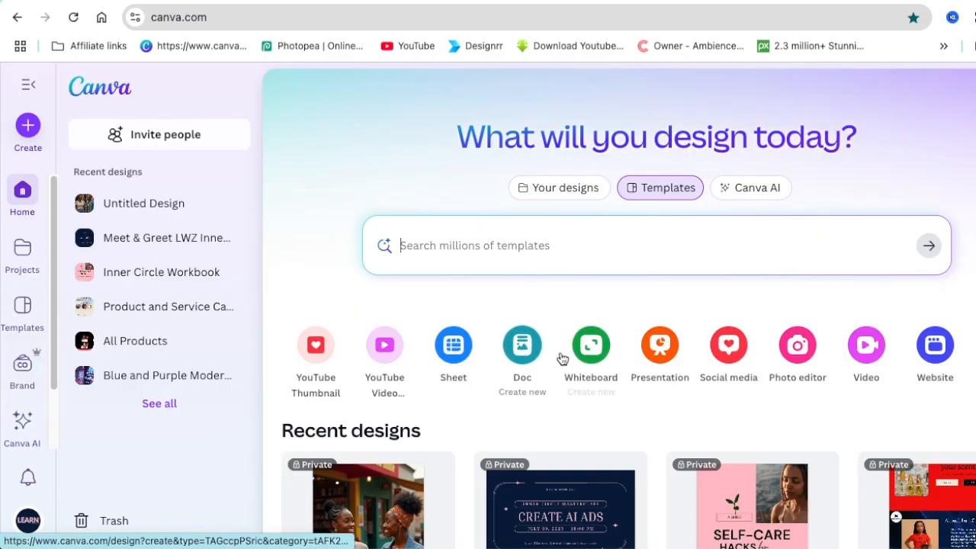
pyautogui.moveTo(728, 345)
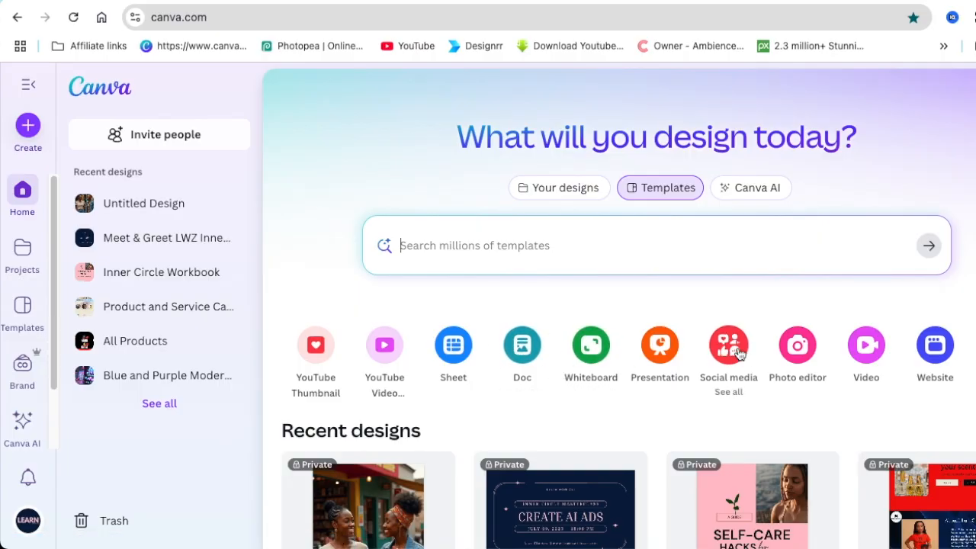
pyautogui.click(728, 344)
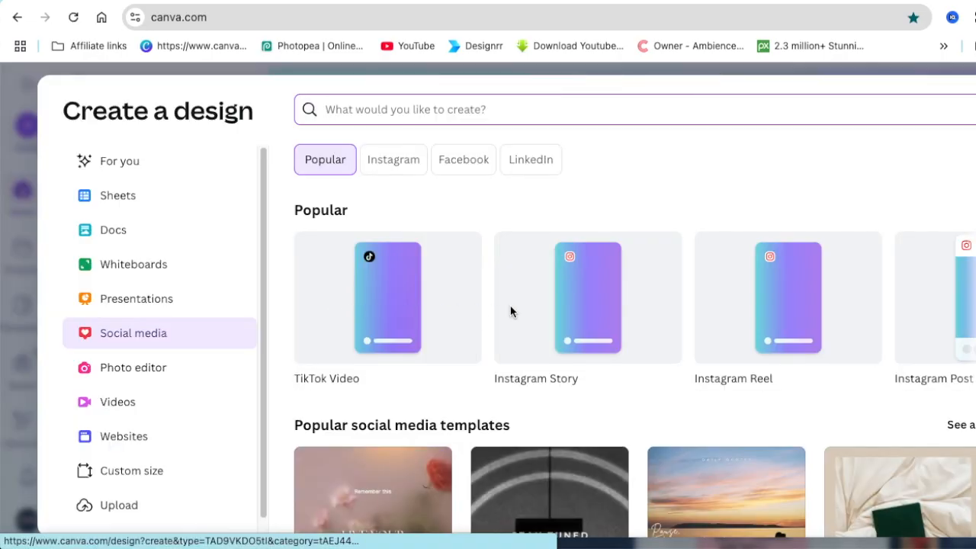
pyautogui.click(587, 298)
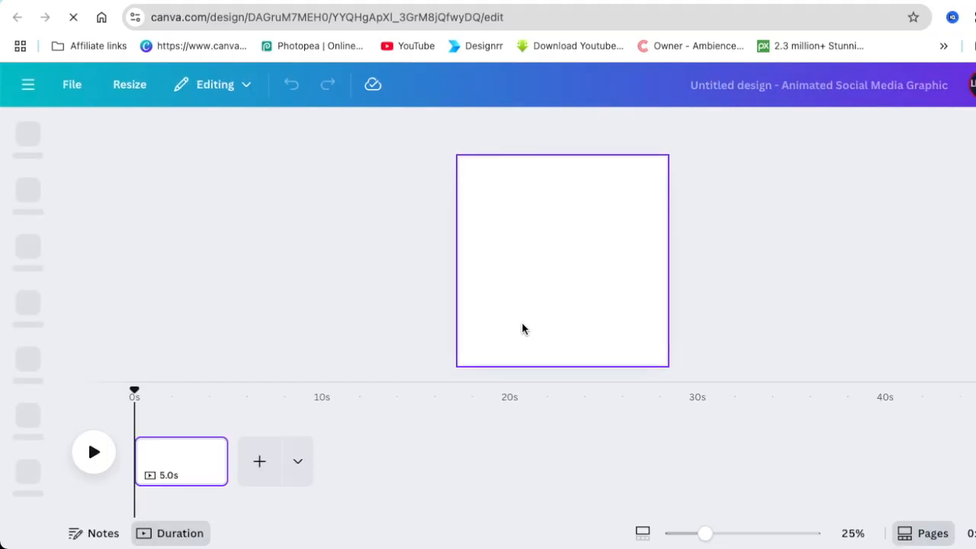
# Select the blank page and add a 'Your paragraph text' paragraph text box.
pyautogui.click(29, 141)
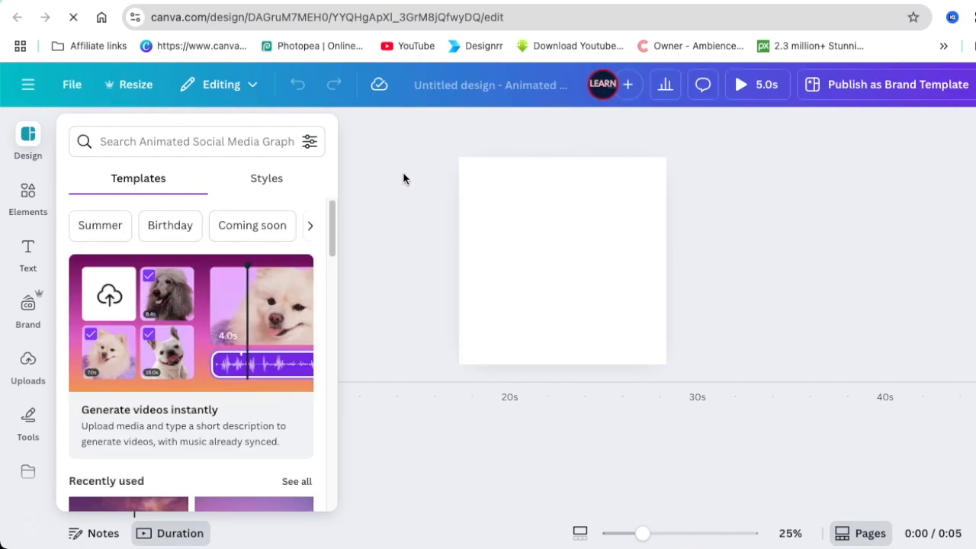
pyautogui.click(404, 179)
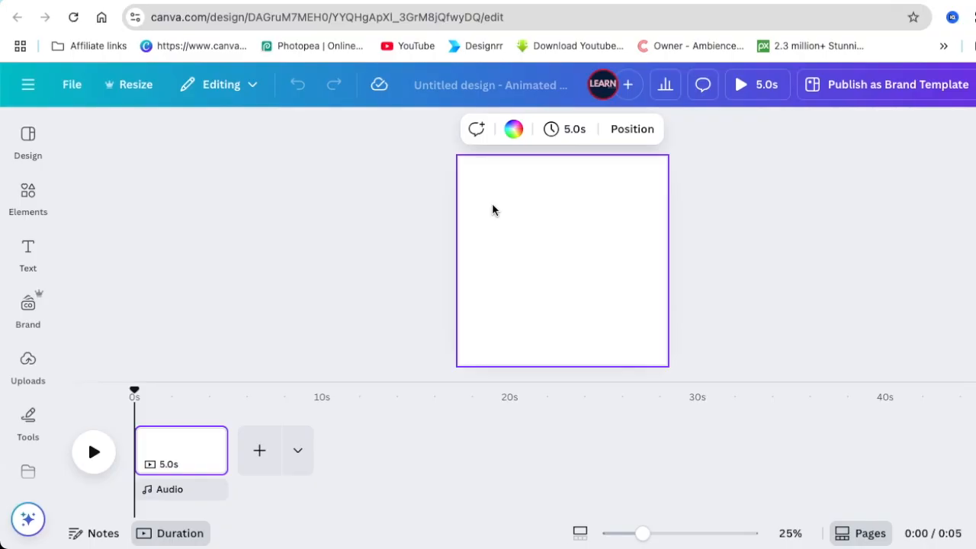
pyautogui.moveTo(520, 253)
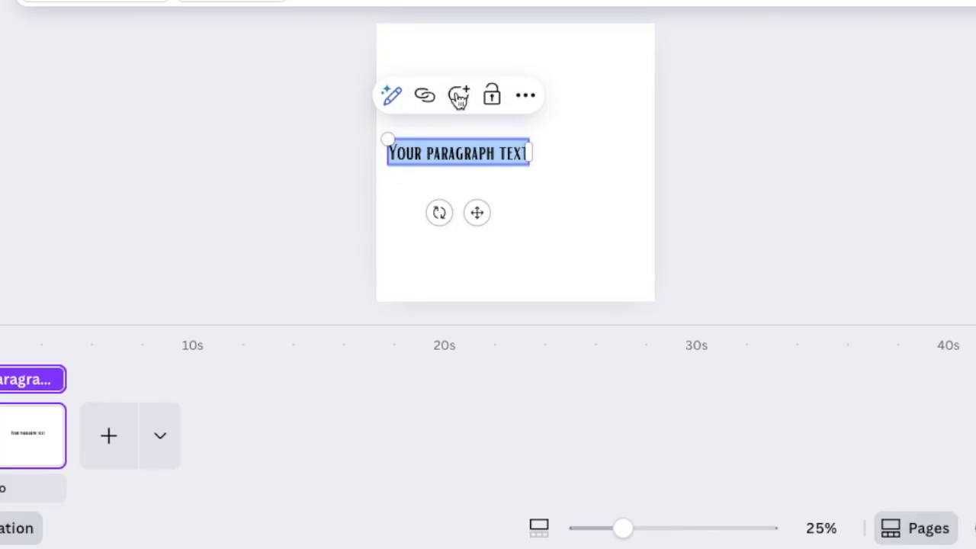
pyautogui.moveTo(391, 96)
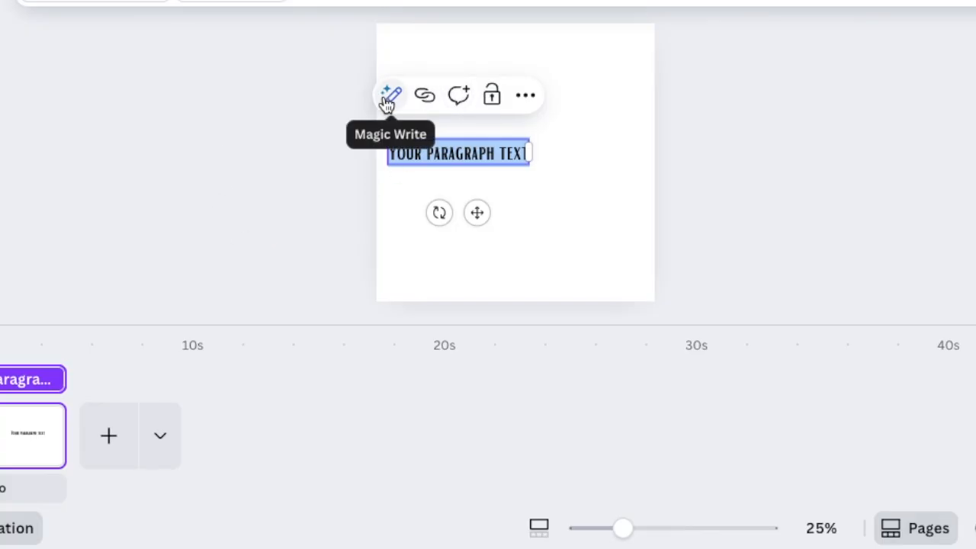
pyautogui.click(391, 94)
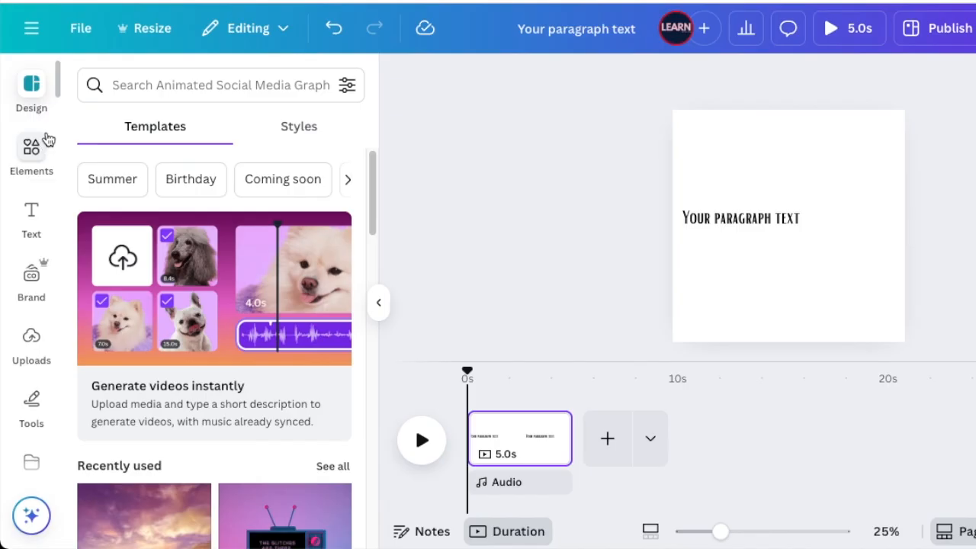
# Go from Elements to the full Audio collection and open AI Voice.
pyautogui.click(31, 149)
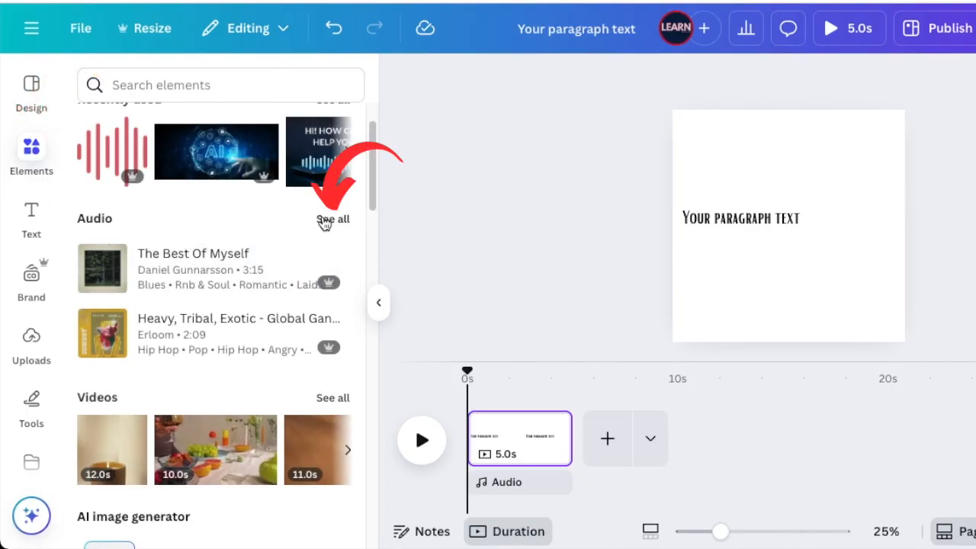
pyautogui.click(333, 219)
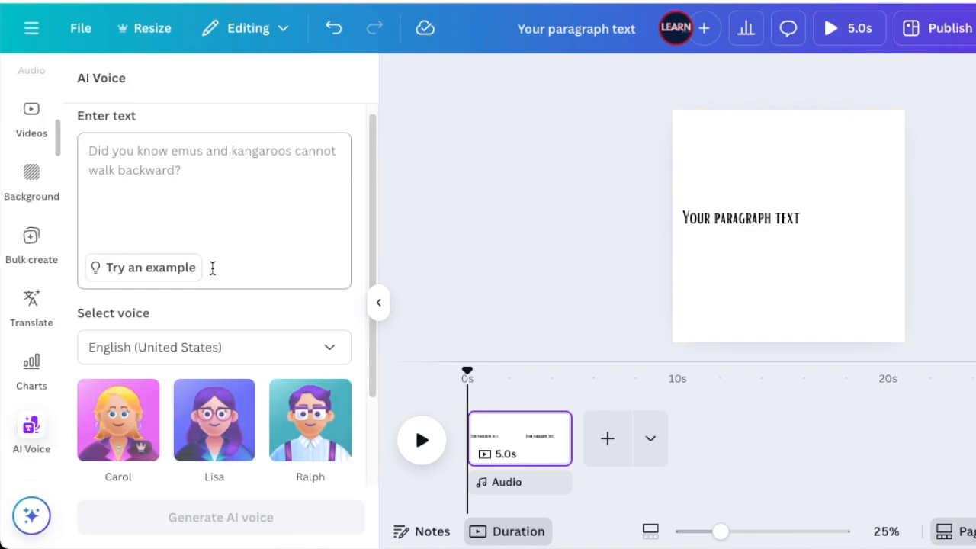
pyautogui.scroll(-3)
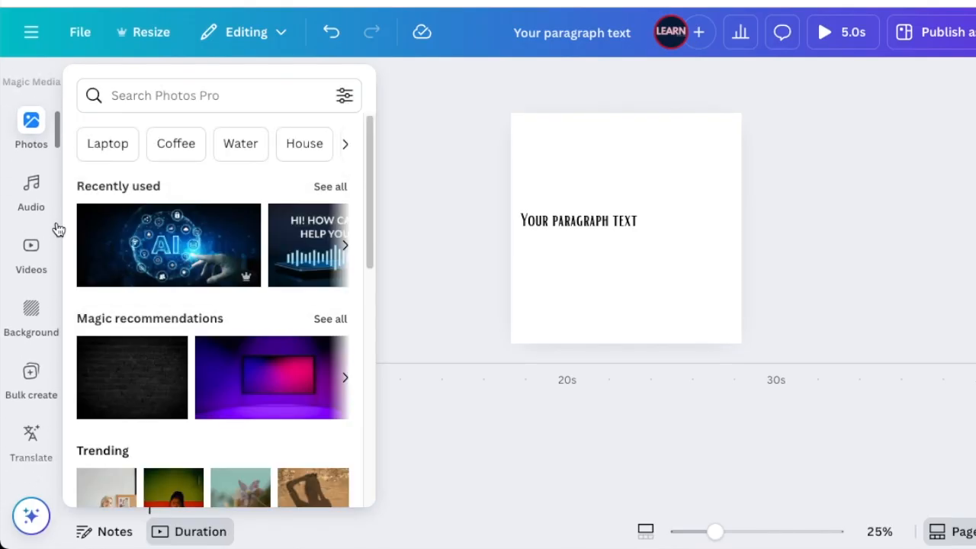
pyautogui.scroll(-3)
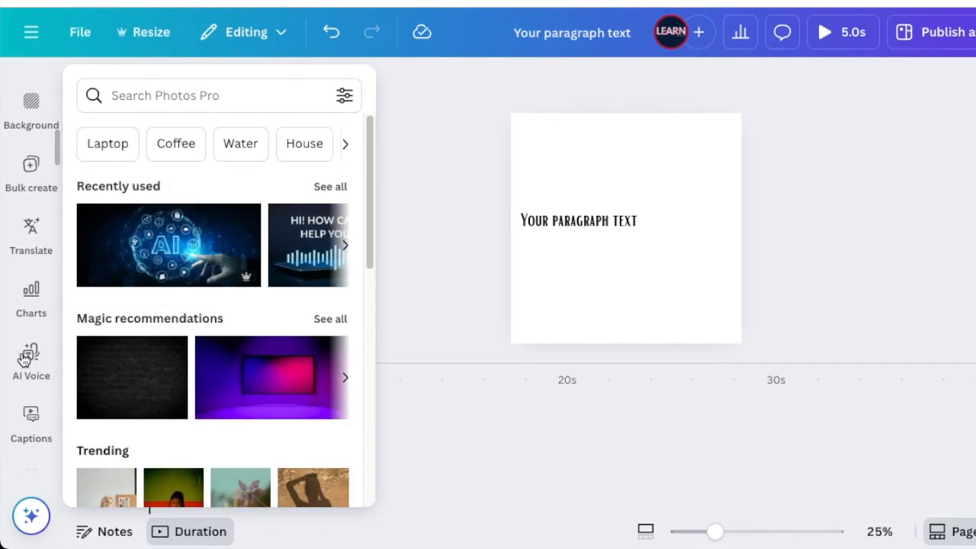
pyautogui.click(31, 358)
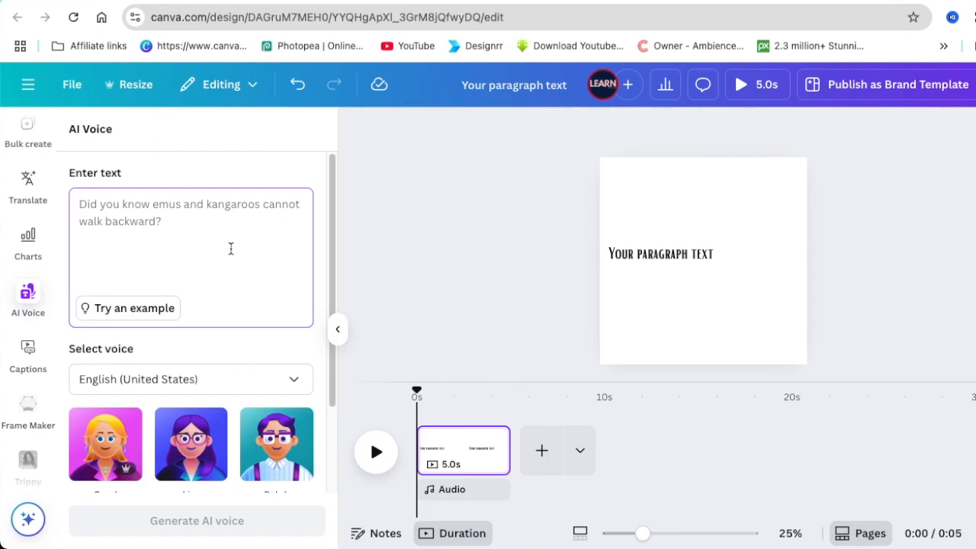
pyautogui.moveTo(185, 249)
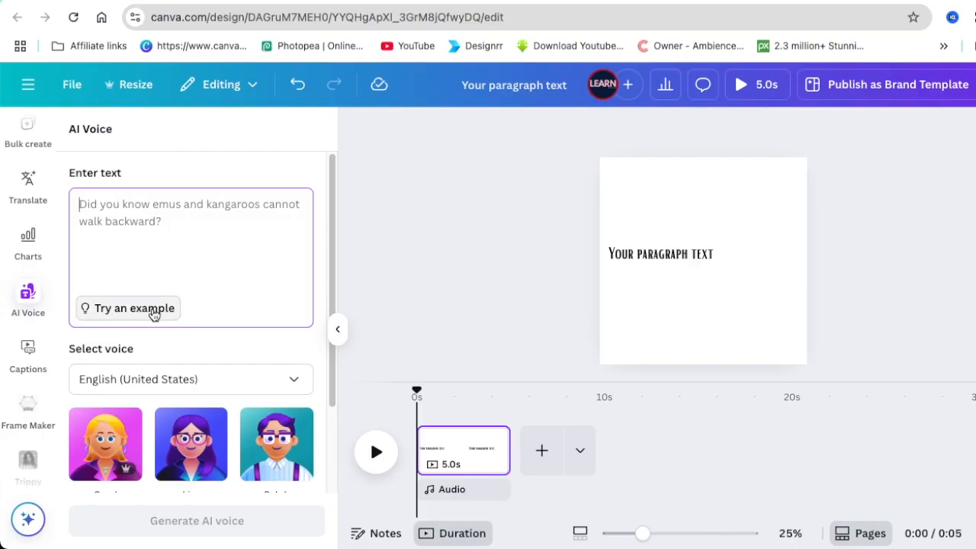
# Fill the script with example text and preview the Carol and Lisa voices, keeping Lisa.
pyautogui.click(127, 308)
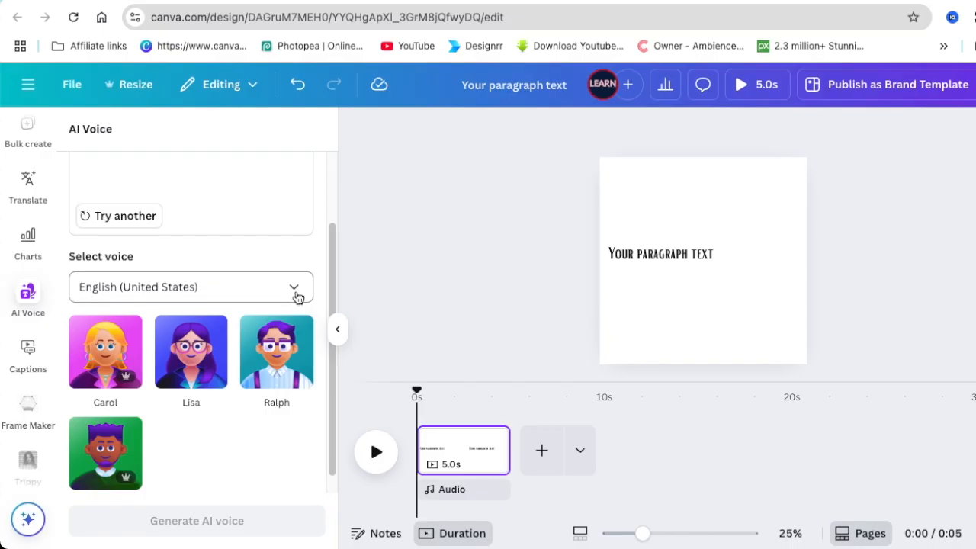
pyautogui.click(191, 288)
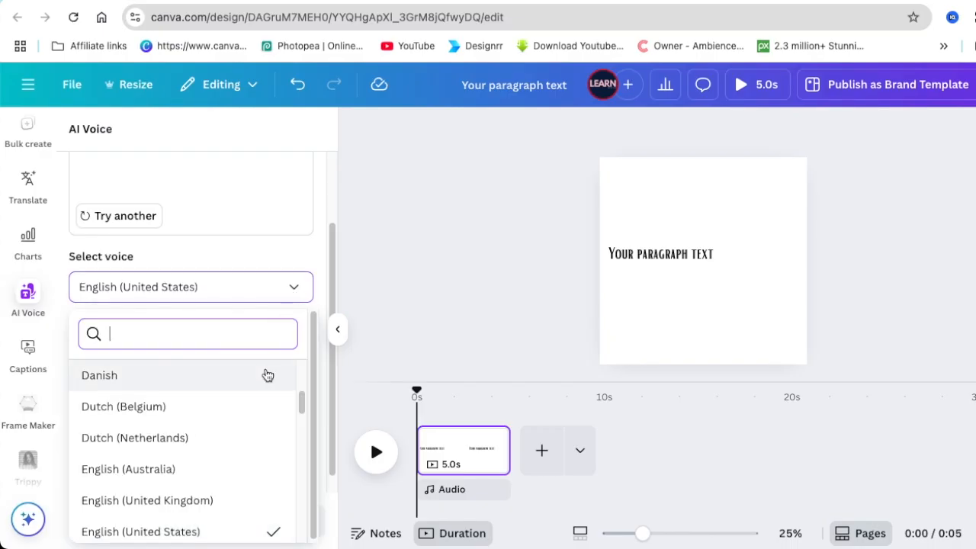
pyautogui.scroll(-3)
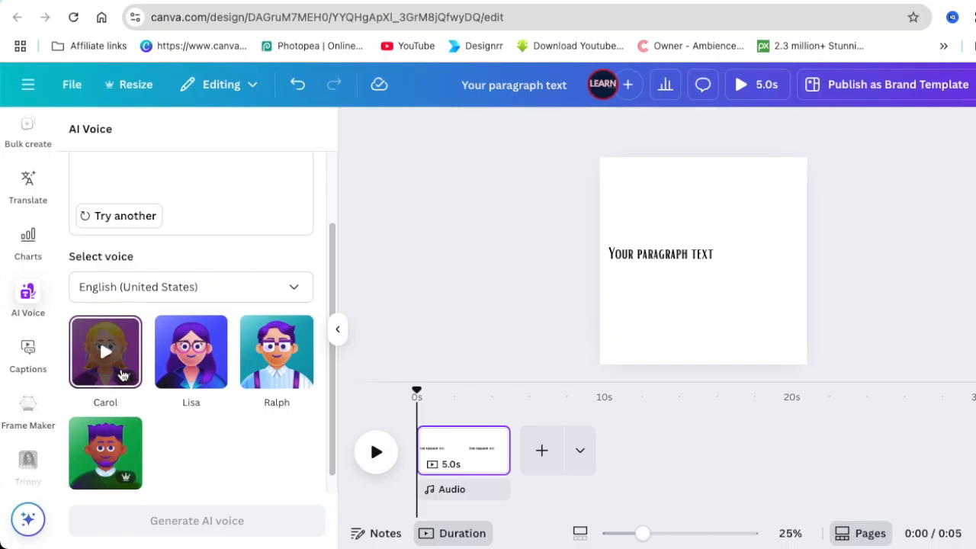
pyautogui.click(105, 352)
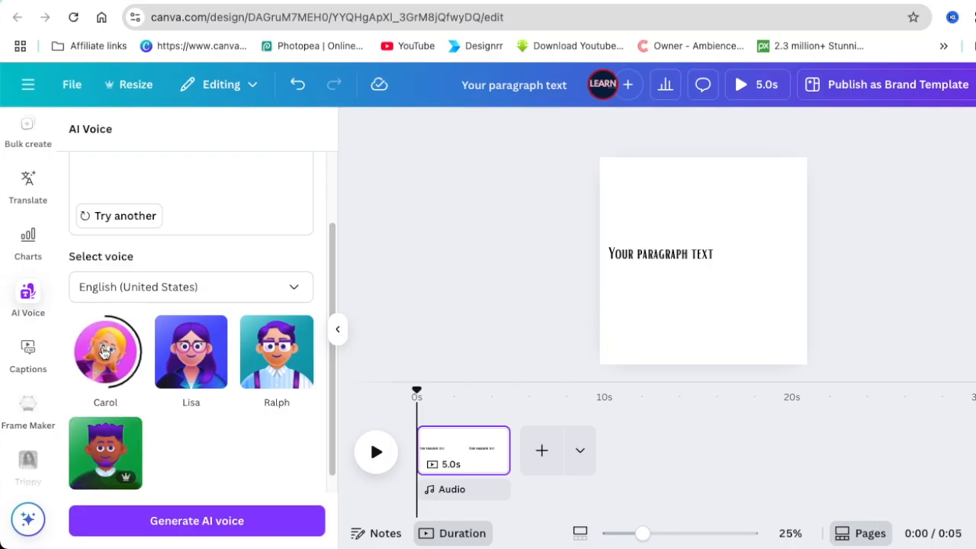
pyautogui.click(191, 352)
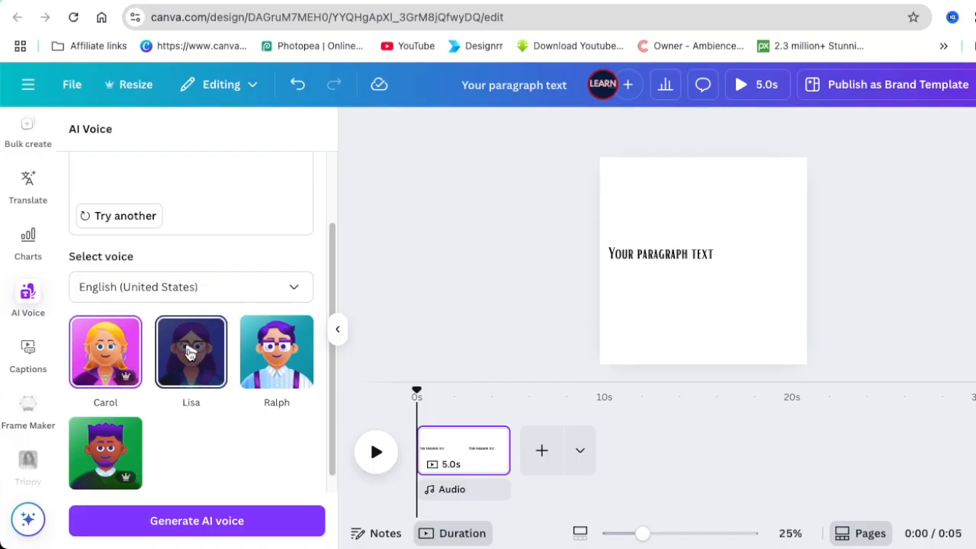
pyautogui.click(191, 352)
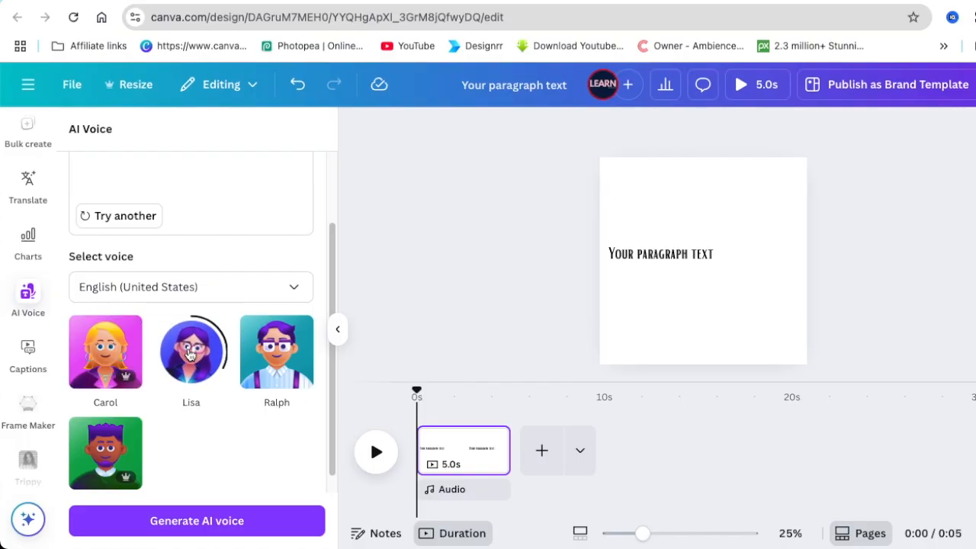
pyautogui.click(190, 352)
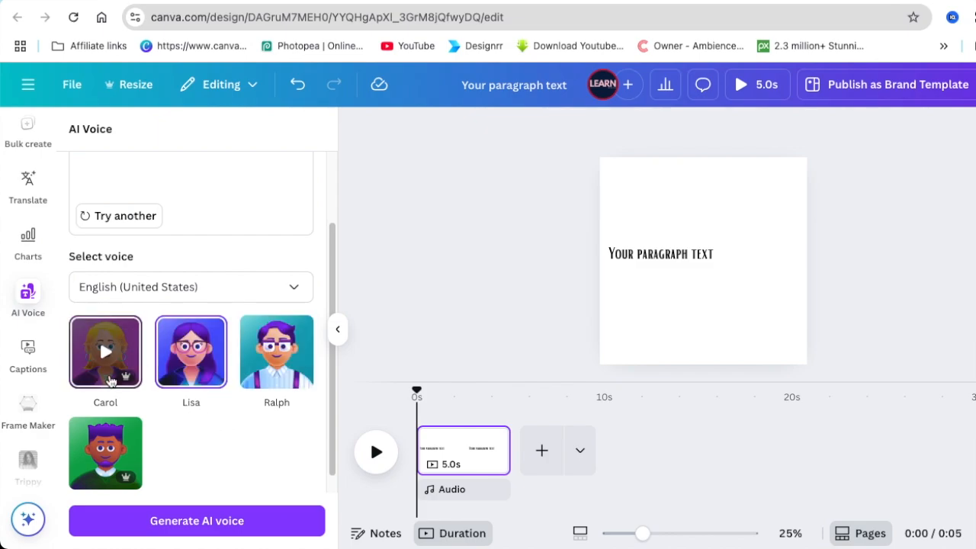
# Switch the narration language to English (Australia), then browse back toward English (United States).
pyautogui.click(191, 288)
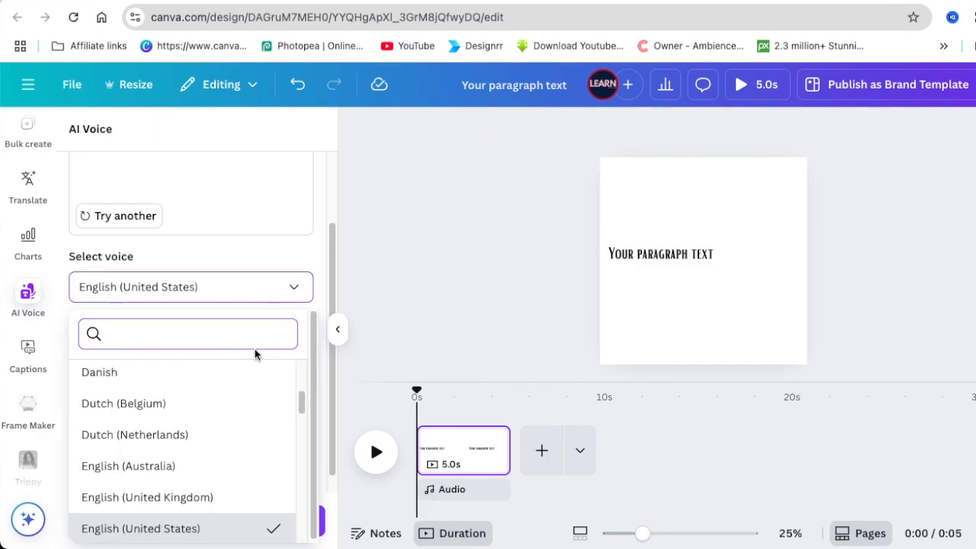
pyautogui.scroll(-3)
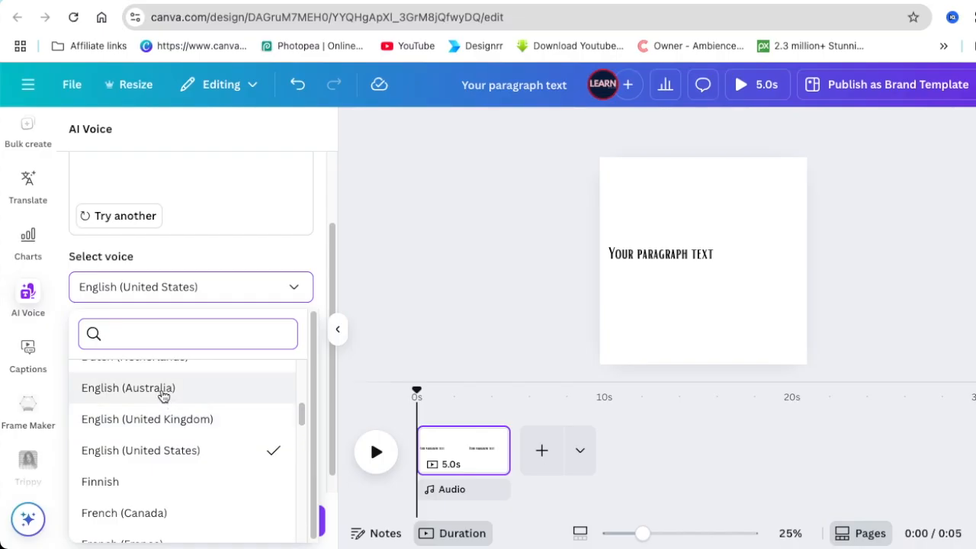
pyautogui.click(128, 388)
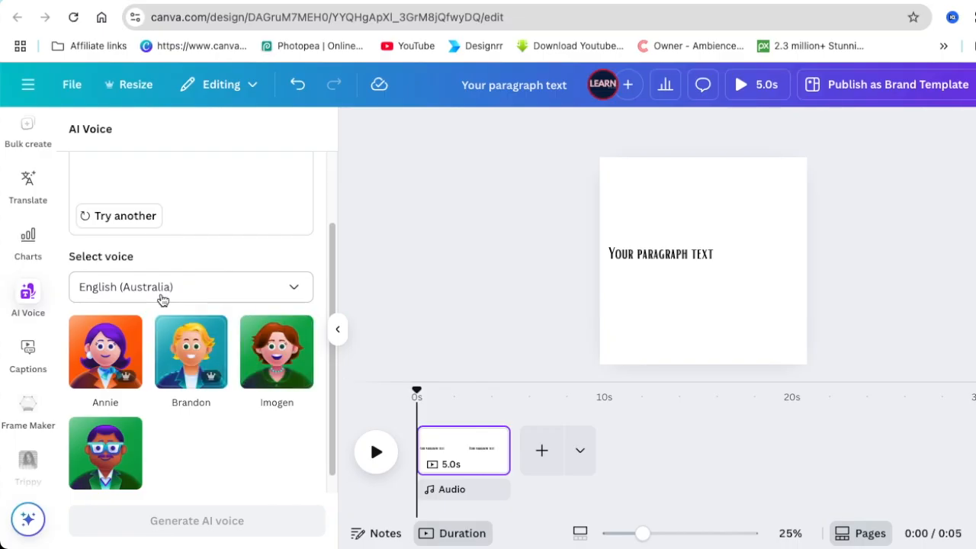
pyautogui.click(276, 351)
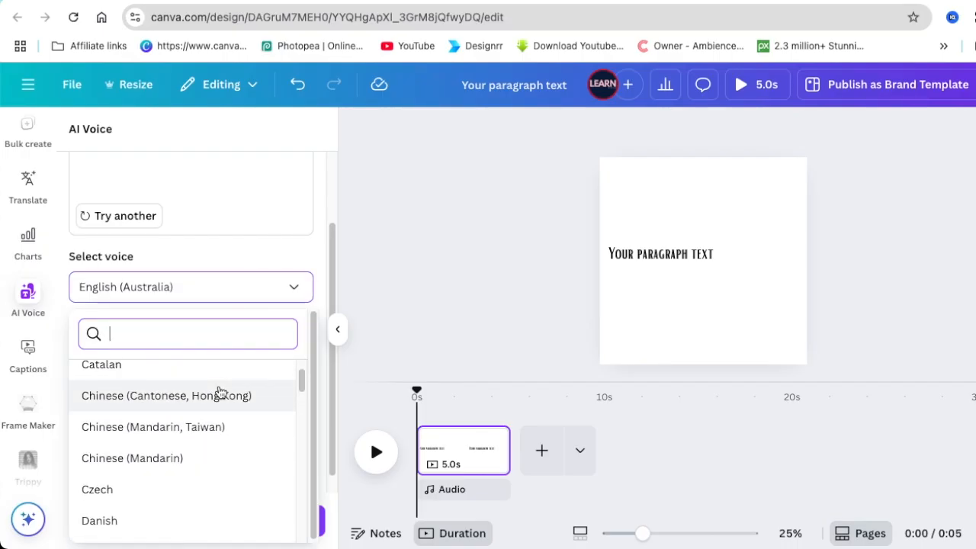
pyautogui.scroll(-3)
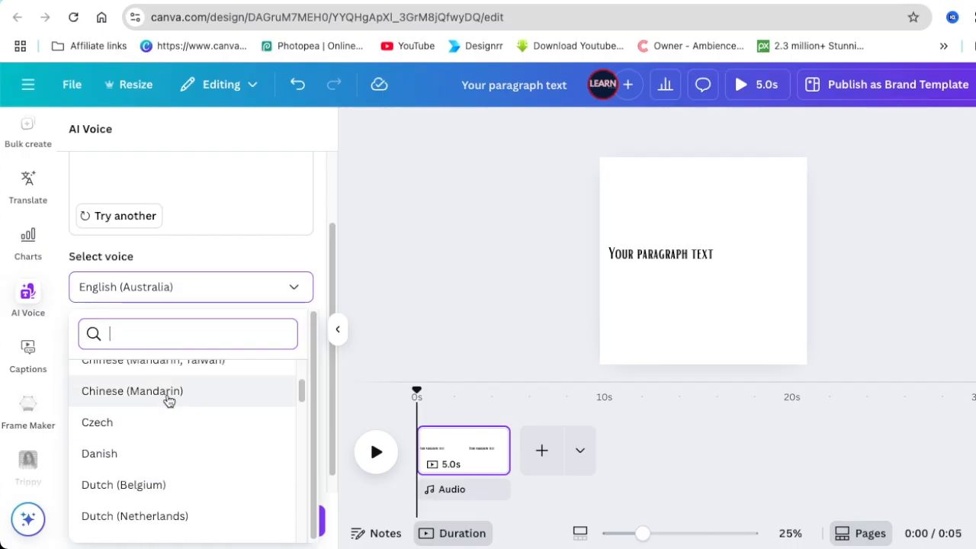
pyautogui.scroll(-3)
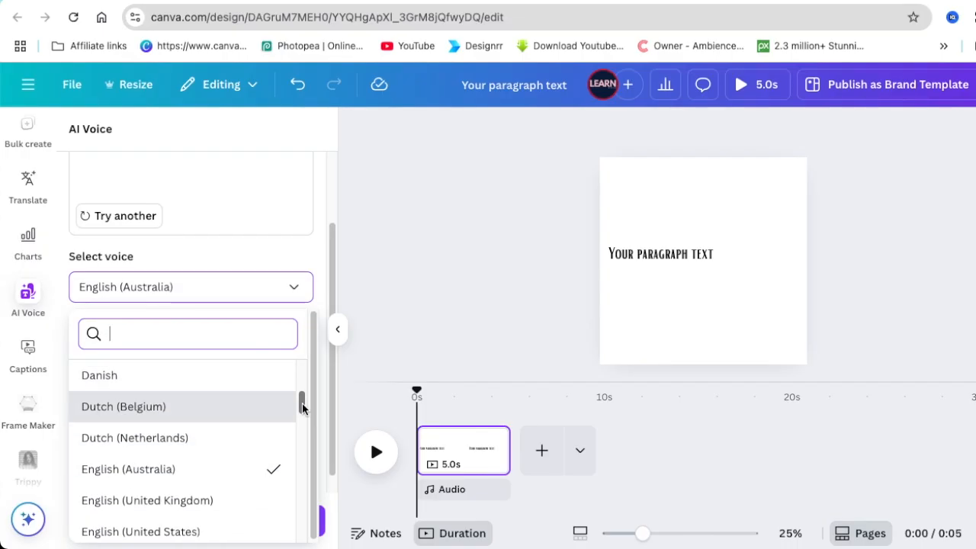
pyautogui.scroll(-3)
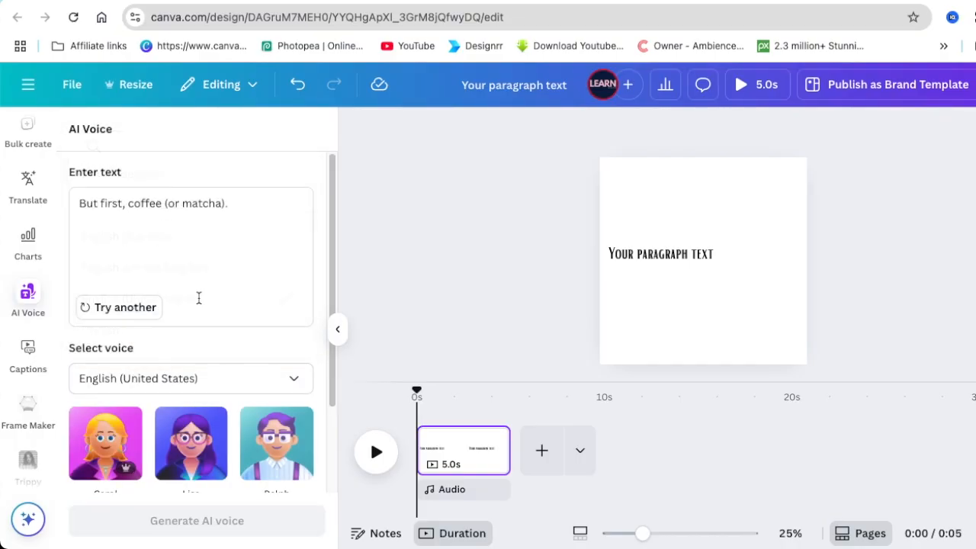
pyautogui.moveTo(471, 206)
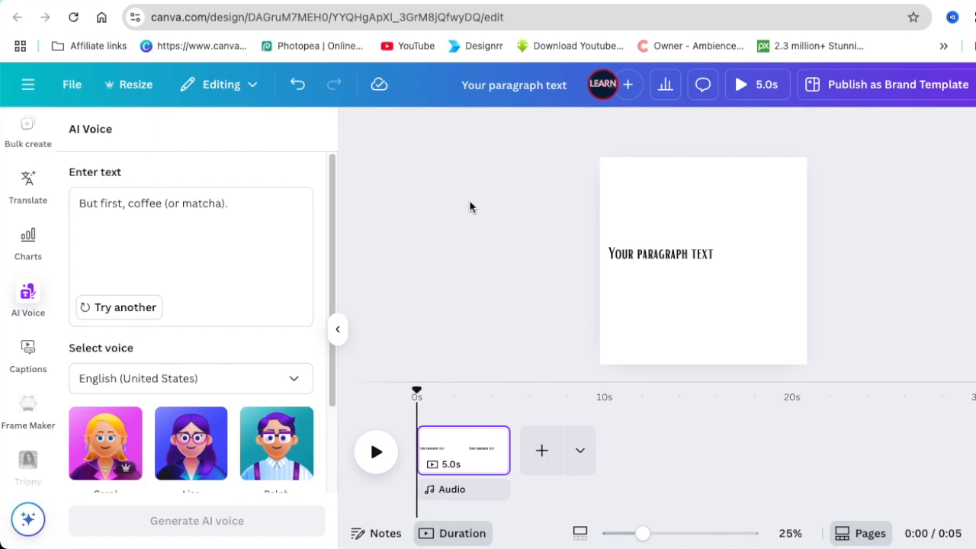
pyautogui.moveTo(478, 233)
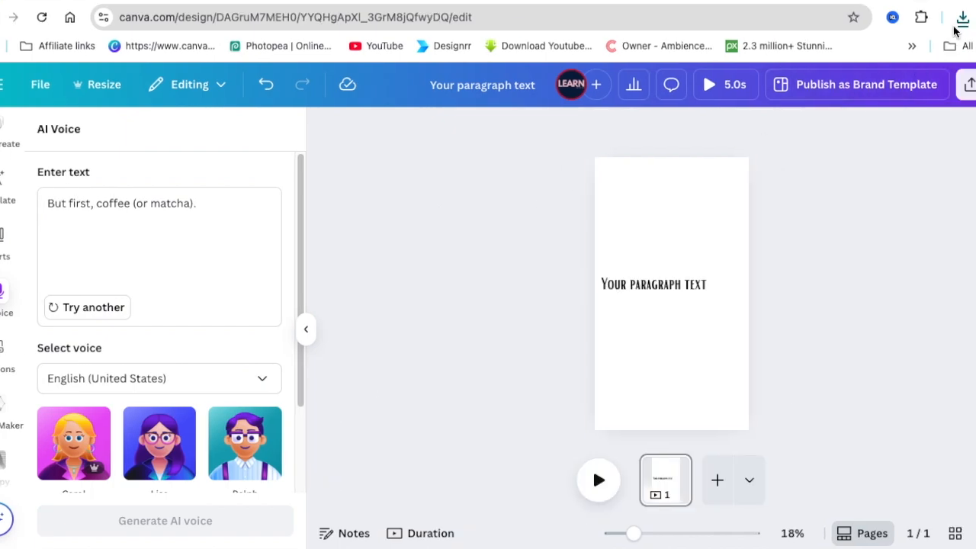
# View the browser's recent downloads list, then close it.
pyautogui.click(961, 17)
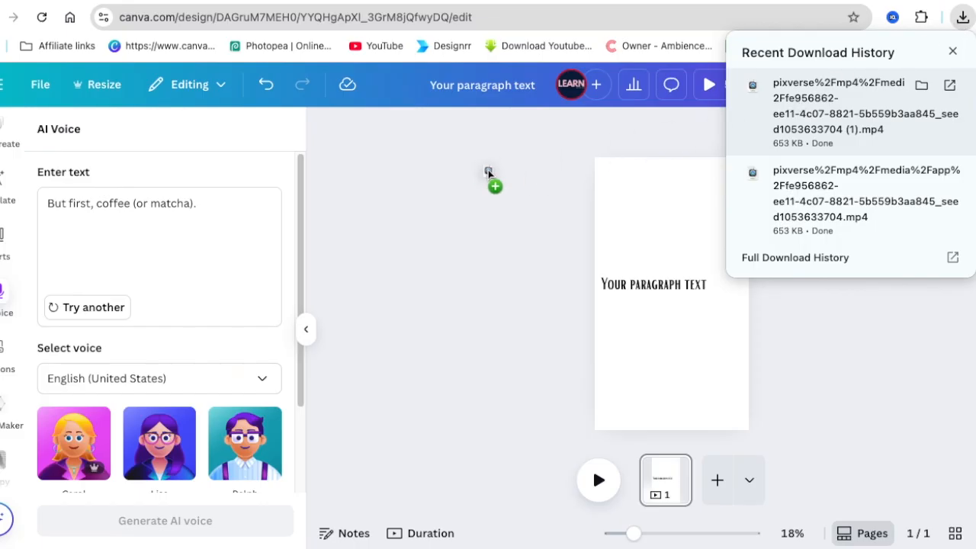
pyautogui.click(928, 52)
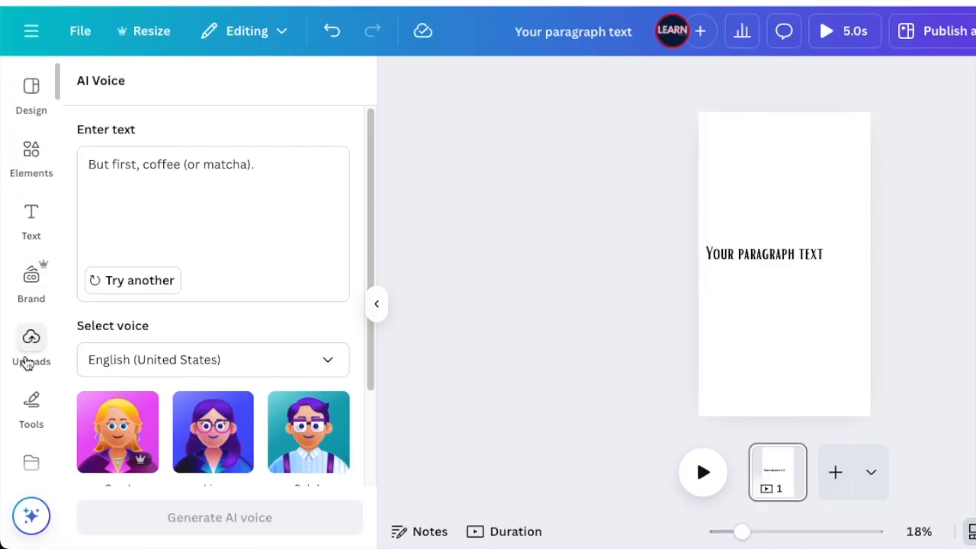
# Add the uploaded 5.3-second couple clip to the portrait page and select it.
pyautogui.click(30, 337)
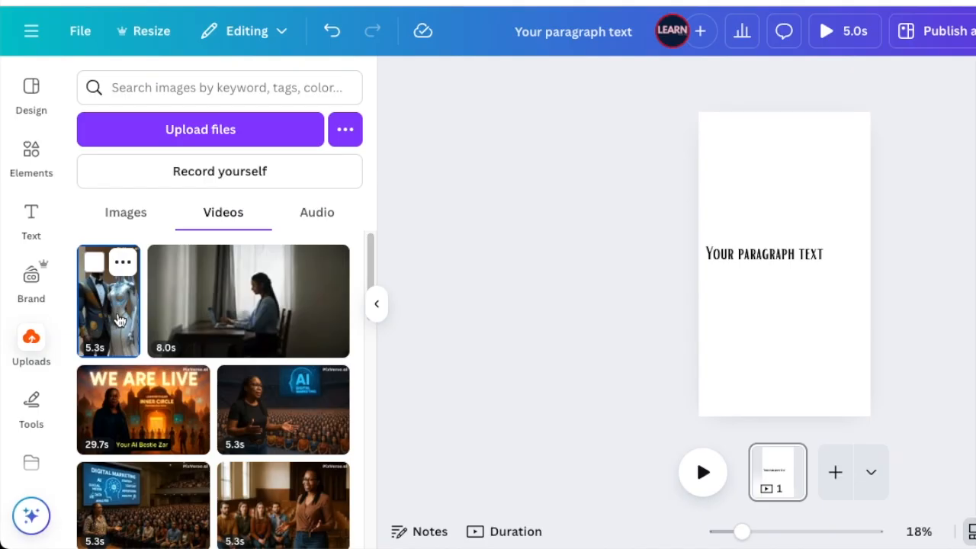
pyautogui.click(107, 300)
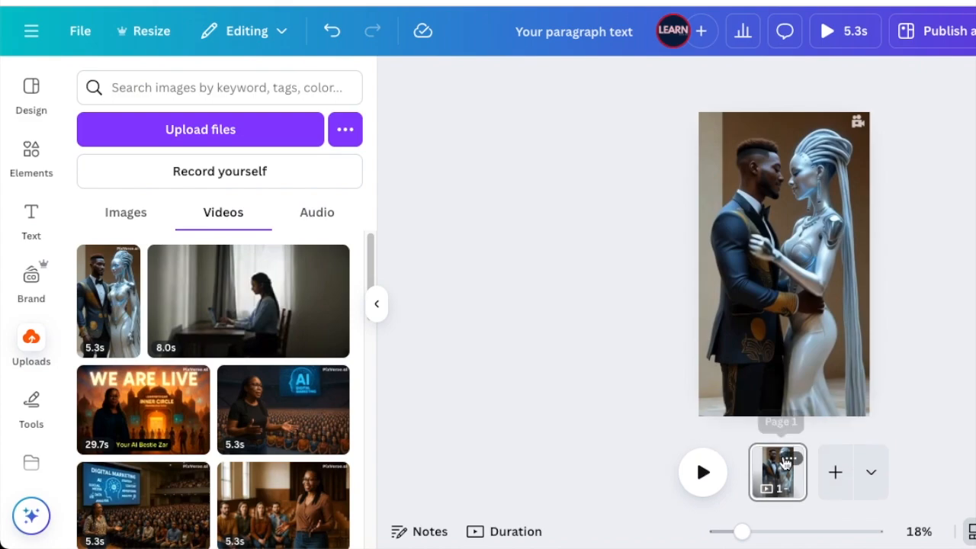
pyautogui.moveTo(649, 285)
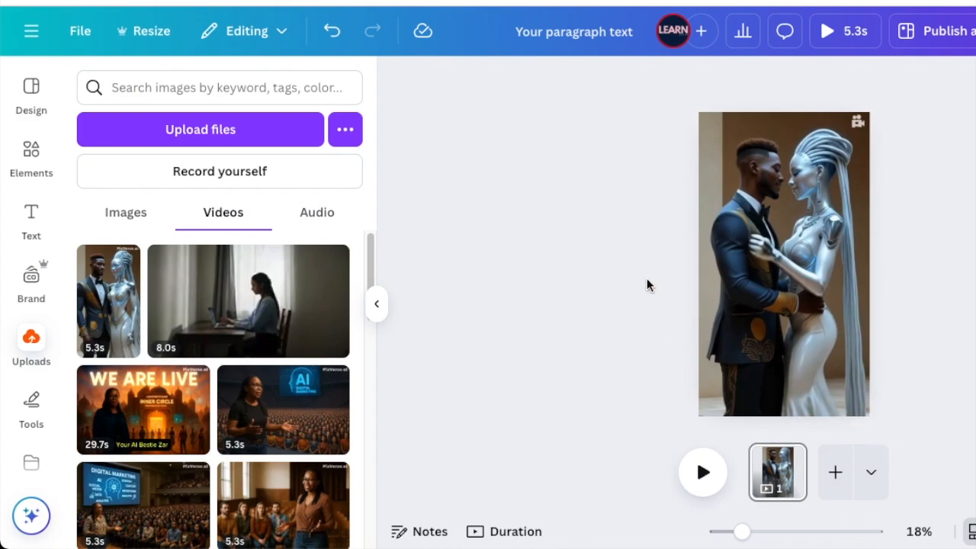
pyautogui.click(808, 267)
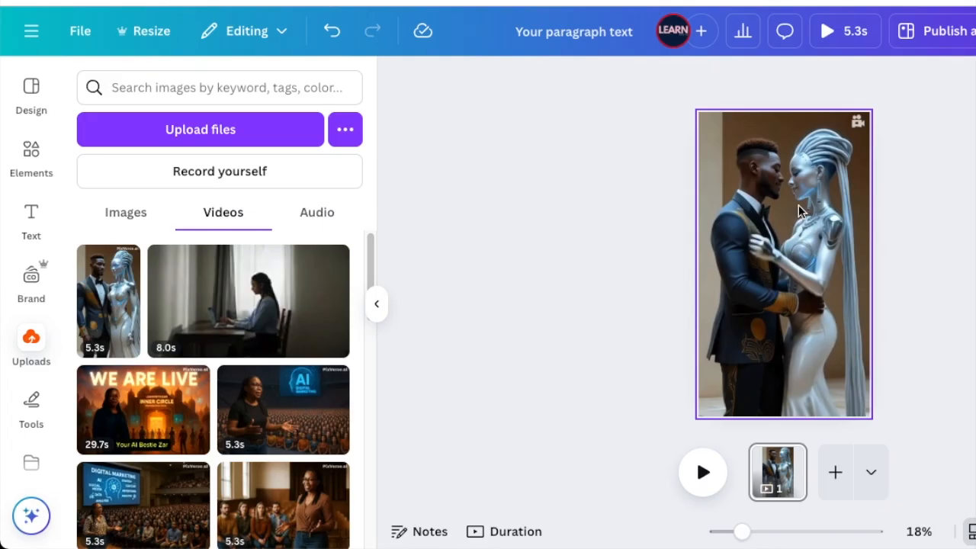
pyautogui.moveTo(801, 233)
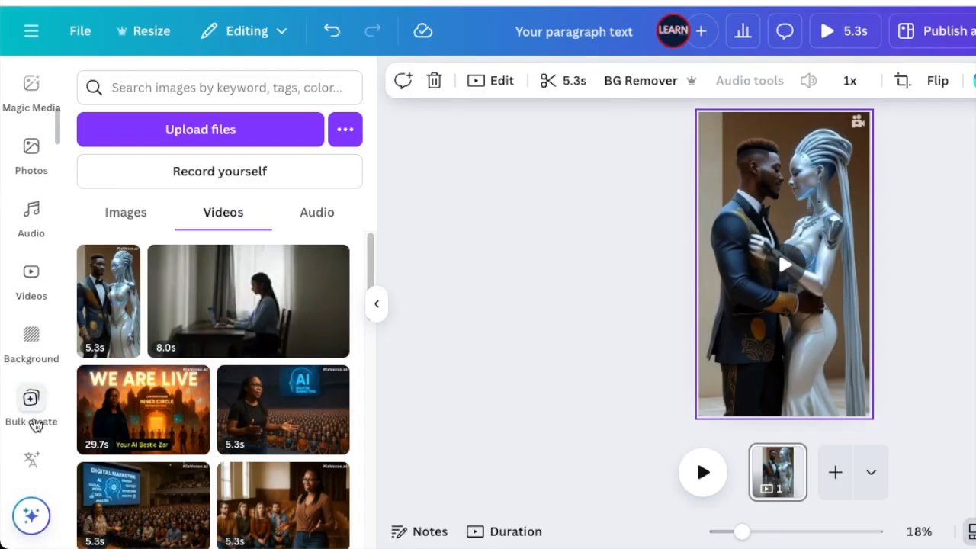
# Replace the AI Voice sample text with the love message script beginning 'I love you so'.
pyautogui.click(31, 240)
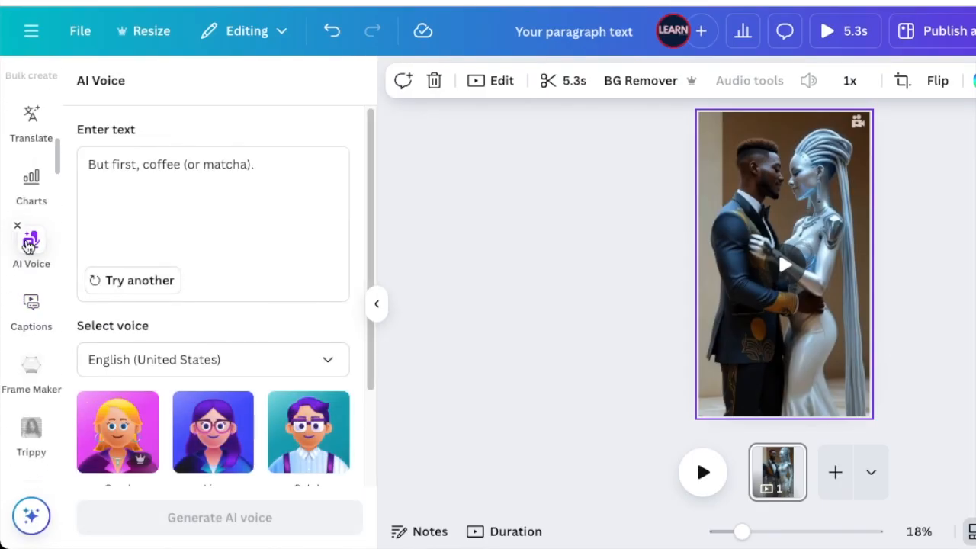
pyautogui.moveTo(218, 315)
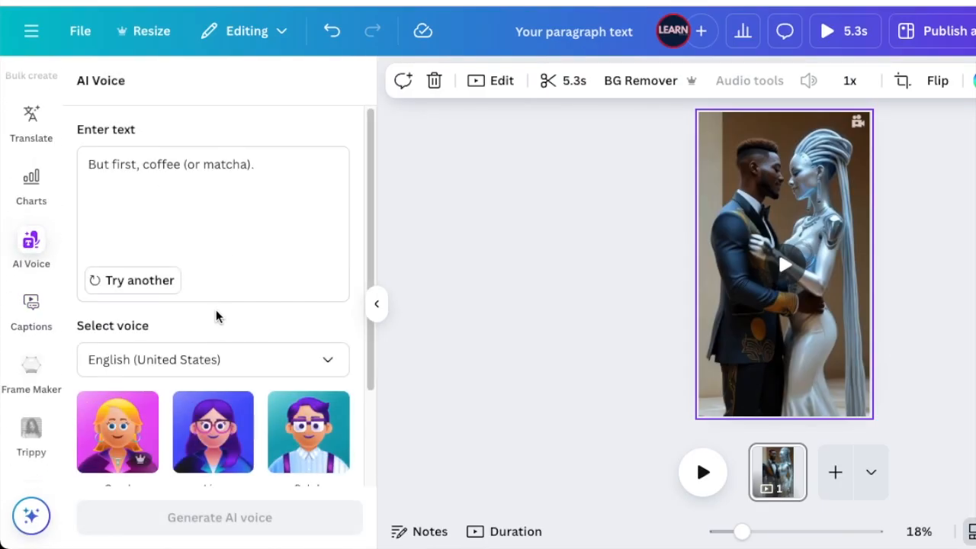
pyautogui.moveTo(104, 143)
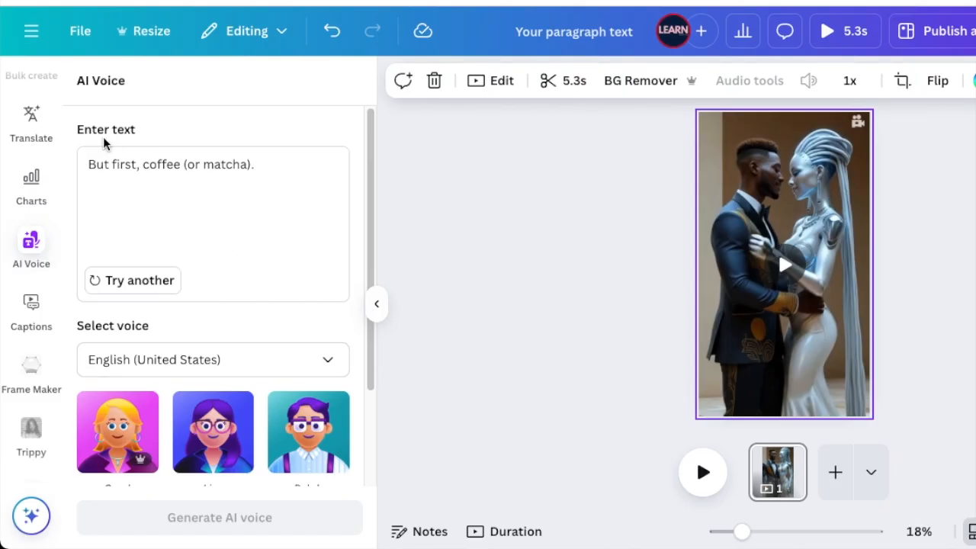
pyautogui.doubleClick(227, 164)
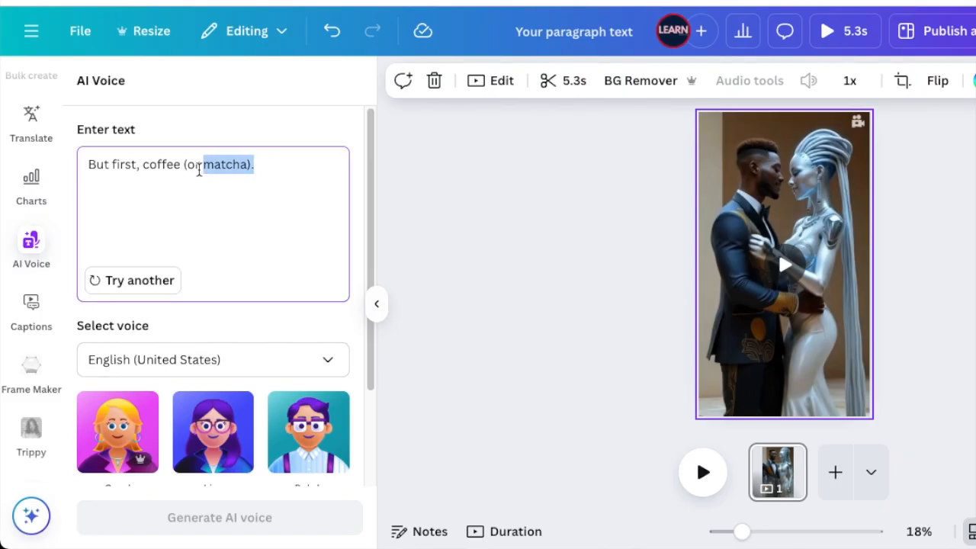
pyautogui.write("I love you so very much, and you know I'm AI, FOREVER means FOREVER.  No Jokes")
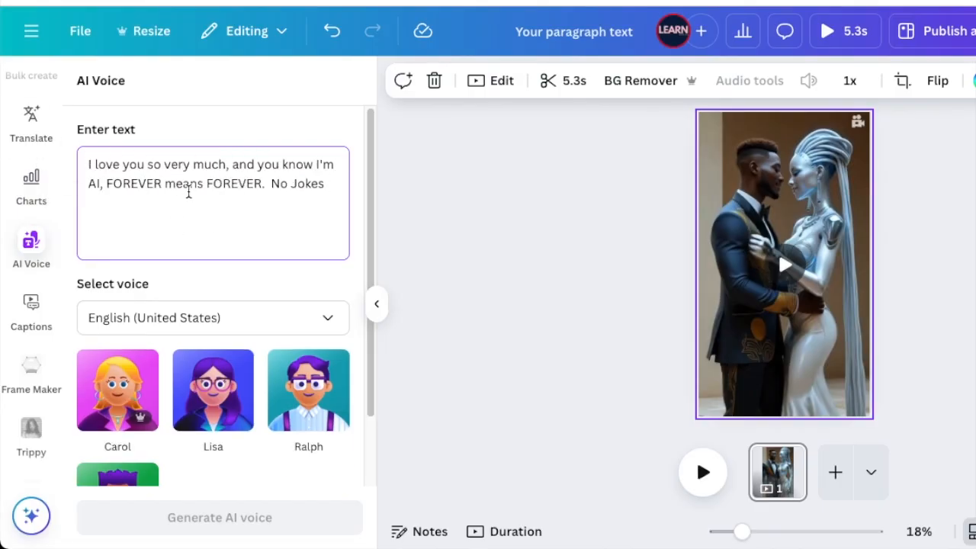
pyautogui.scroll(-3)
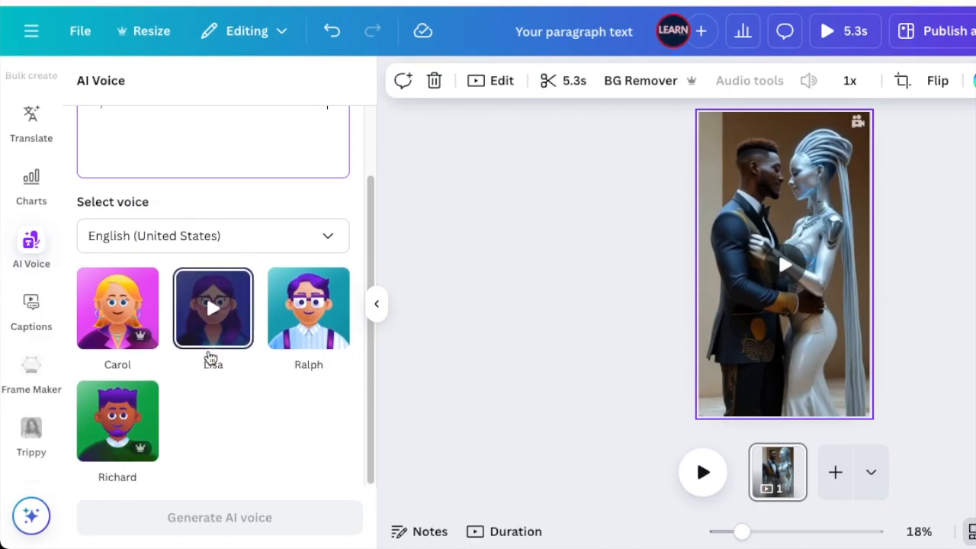
pyautogui.moveTo(187, 373)
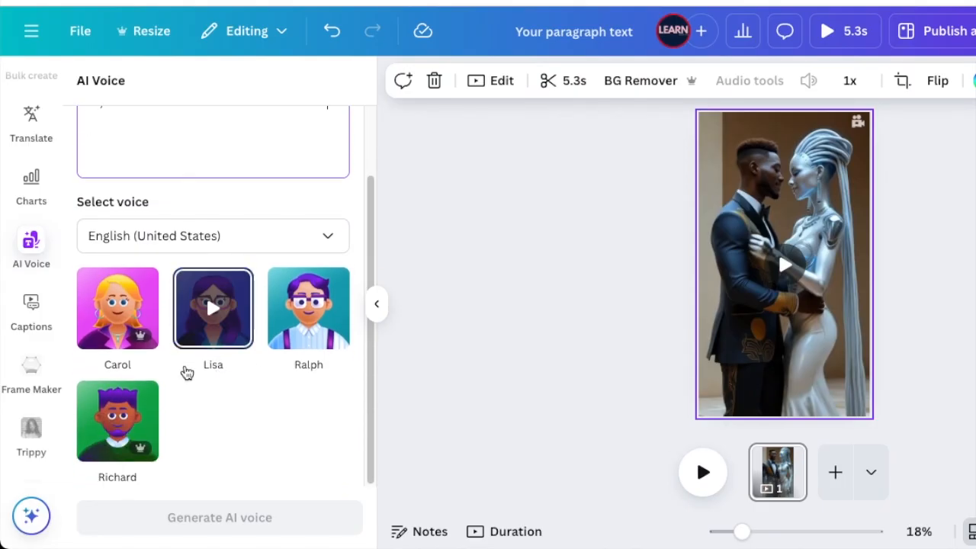
pyautogui.moveTo(224, 309)
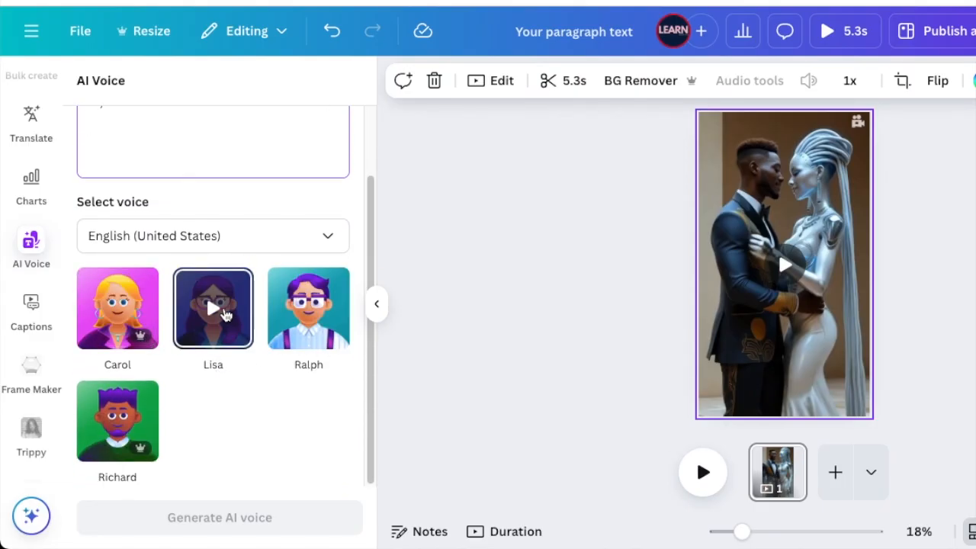
# Preview and choose Lisa as the voice, then generate the narration.
pyautogui.click(212, 308)
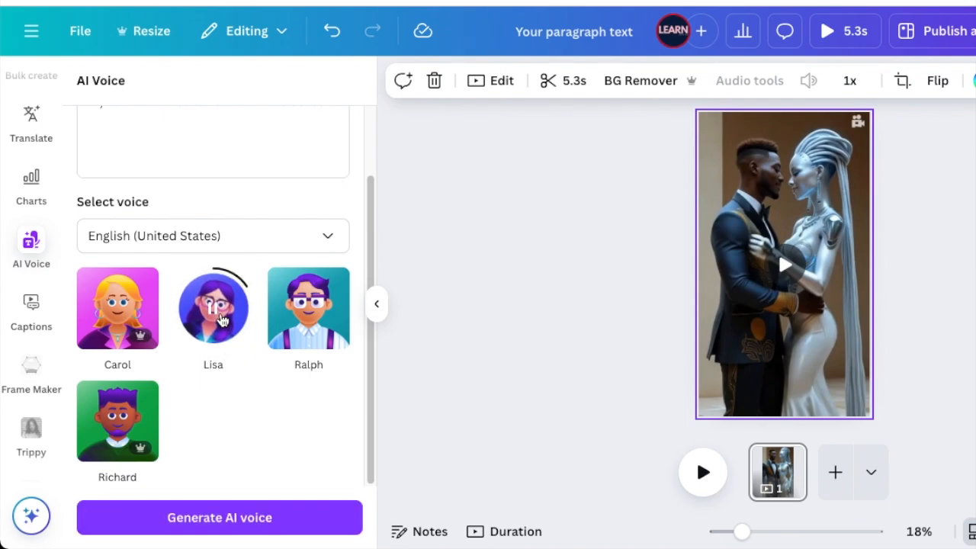
pyautogui.click(213, 308)
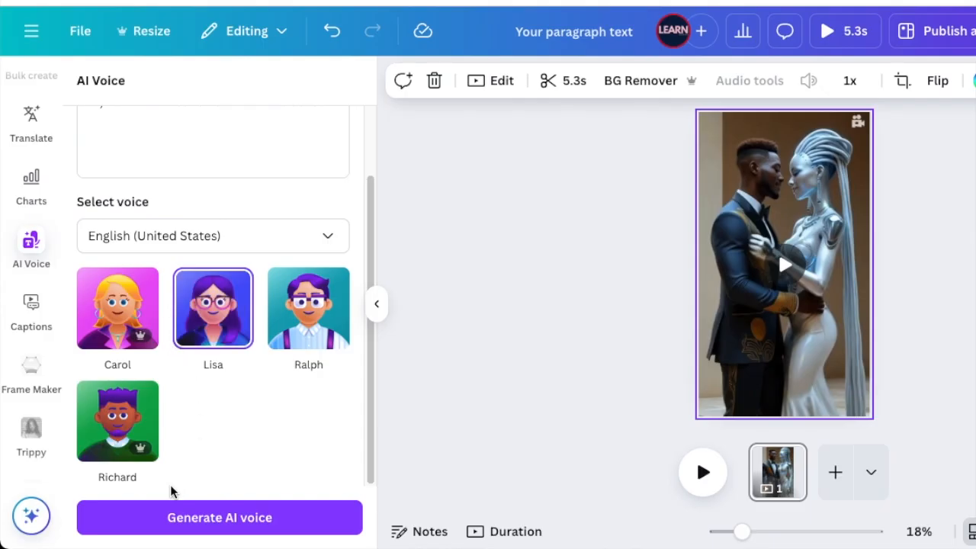
pyautogui.moveTo(243, 522)
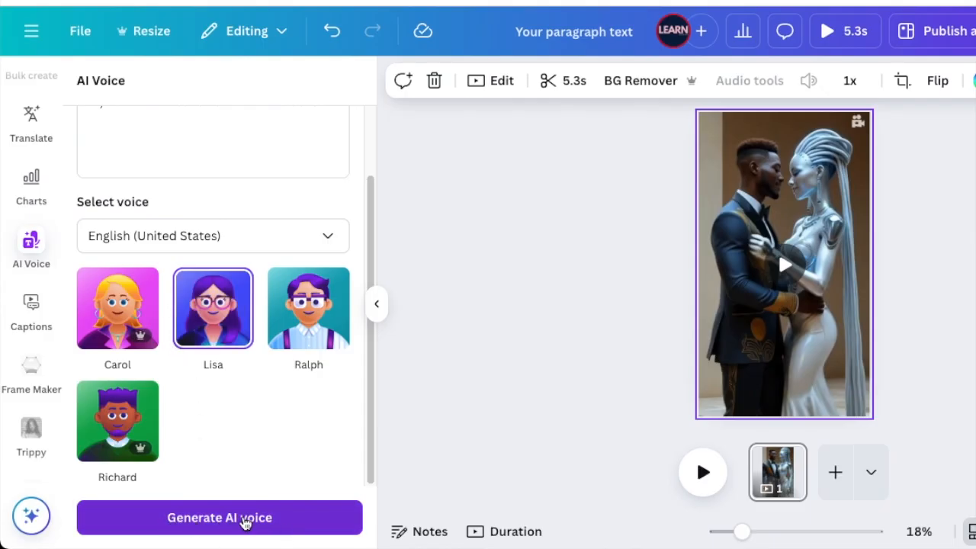
pyautogui.click(219, 518)
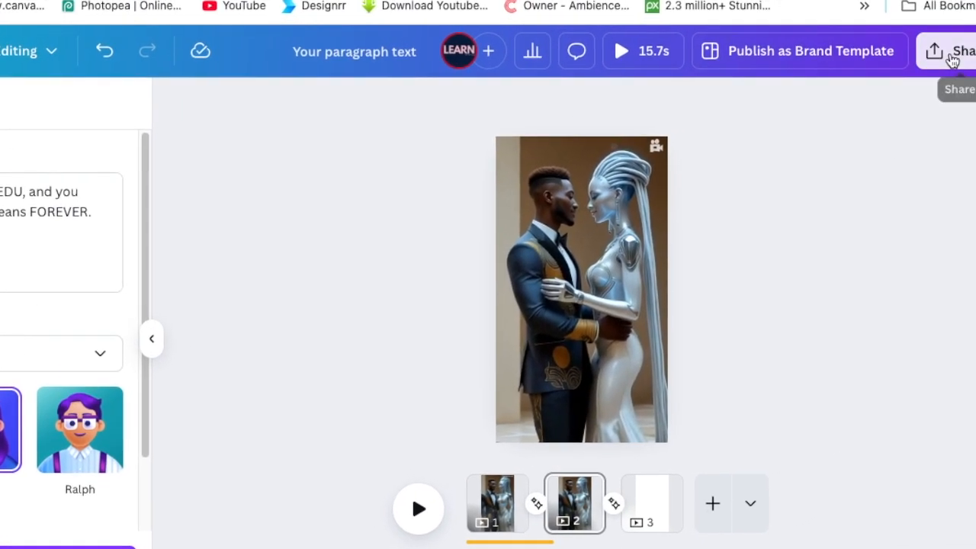
# Download pages 1–3 as a 1080p MP4 video.
pyautogui.click(950, 50)
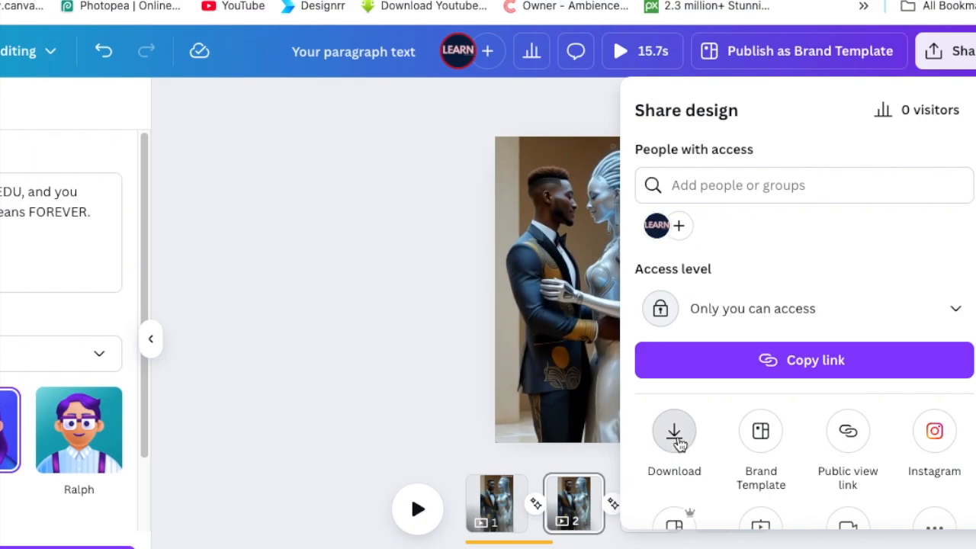
pyautogui.click(674, 430)
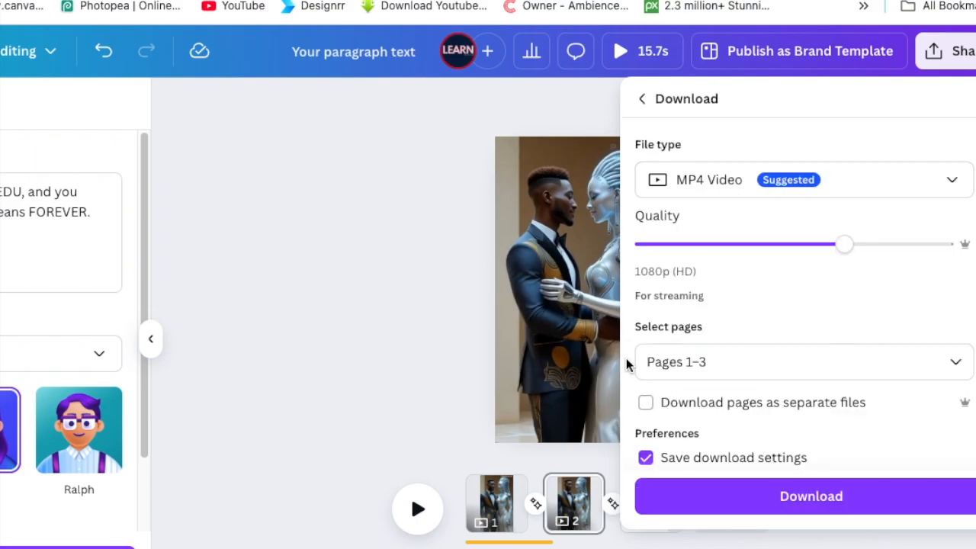
pyautogui.click(810, 497)
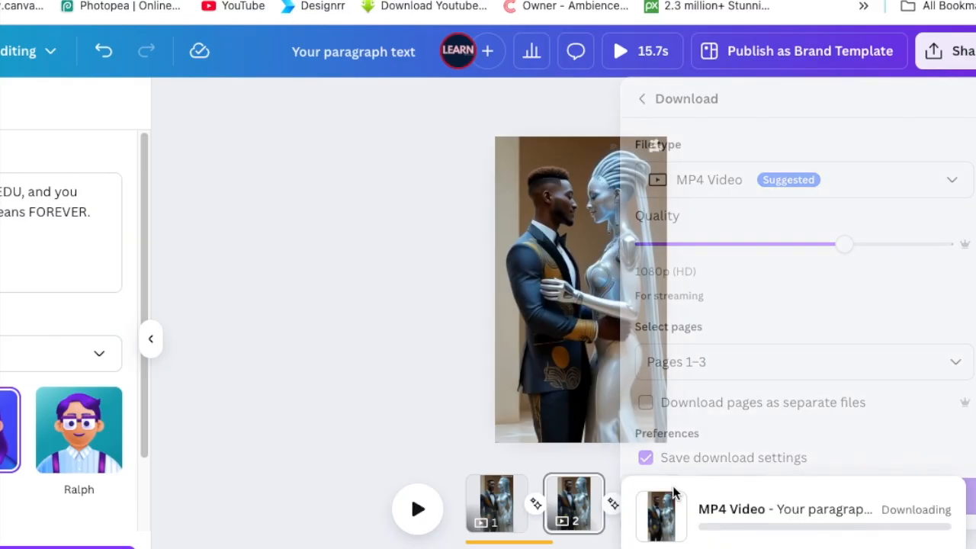